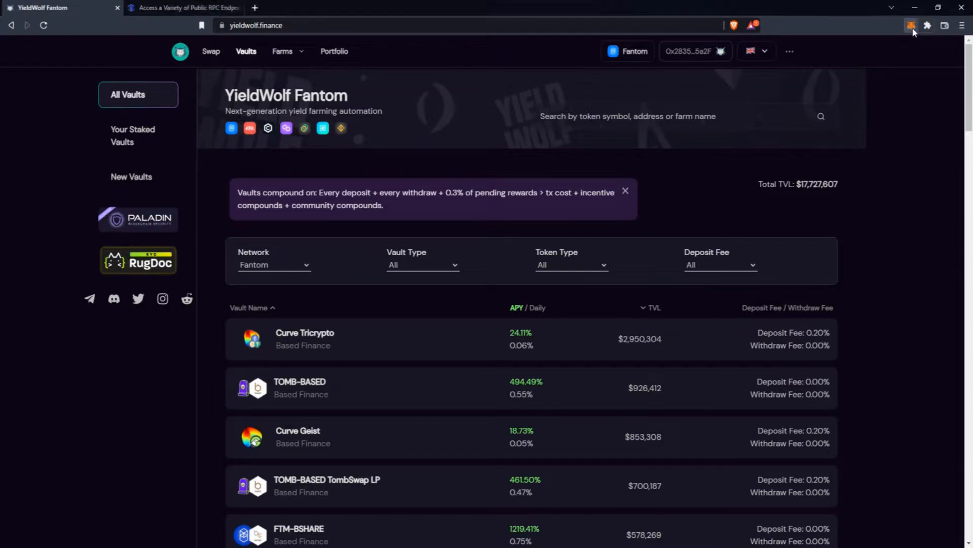
# Step: Expand the MetaMask popup into a full browser tab showing Account 1 on Fantom
pyautogui.click(911, 25)
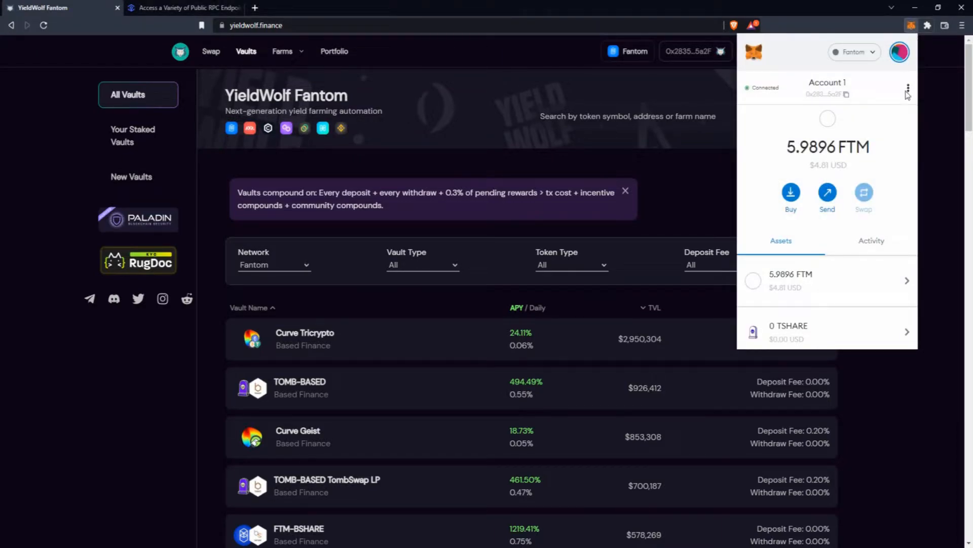
pyautogui.click(908, 87)
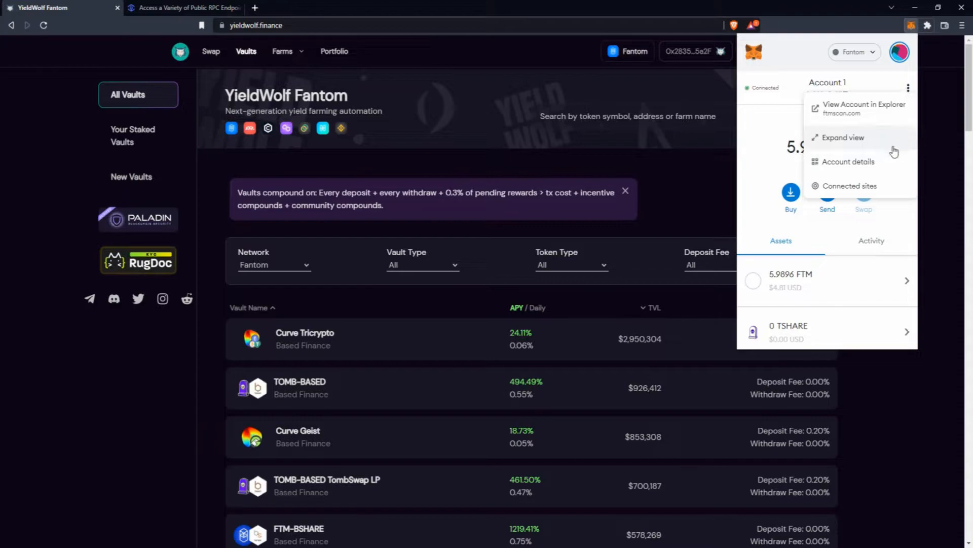
pyautogui.click(843, 137)
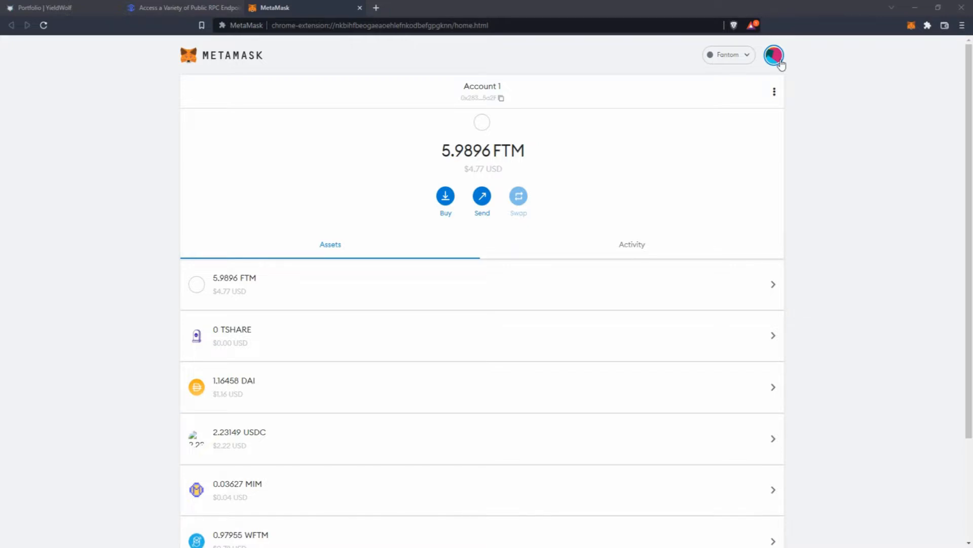
# Step: Go to Settings > Networks so Fantom's details (chain ID 250, FTM) are shown
pyautogui.click(774, 55)
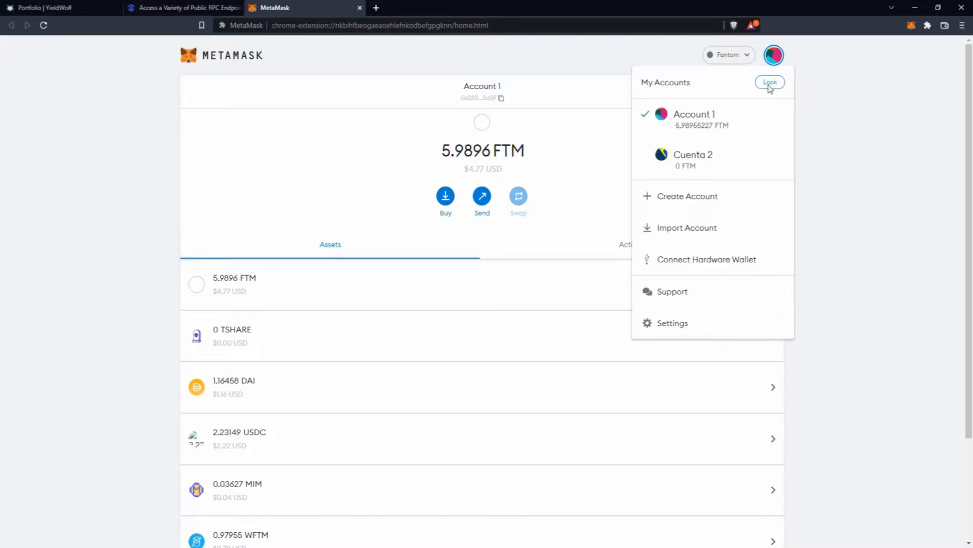
pyautogui.click(671, 323)
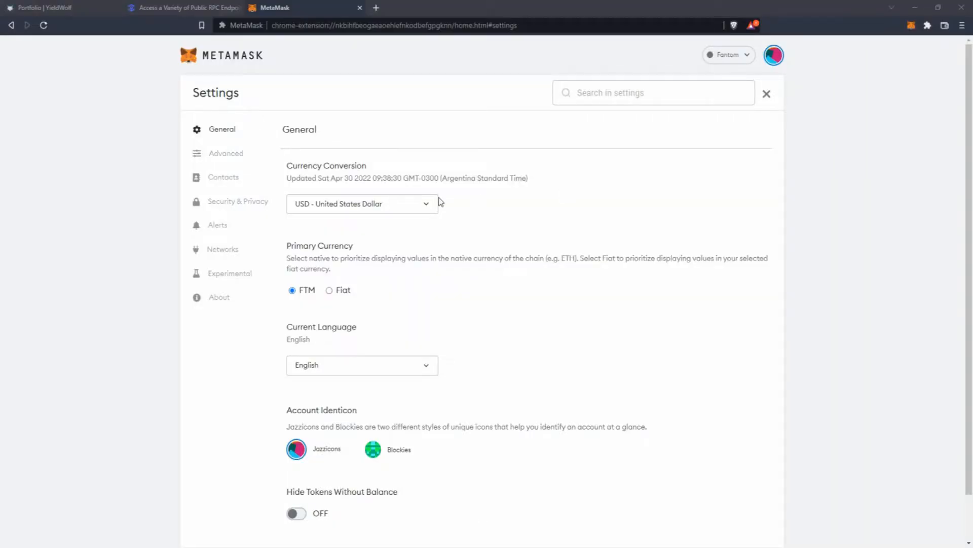
pyautogui.click(222, 250)
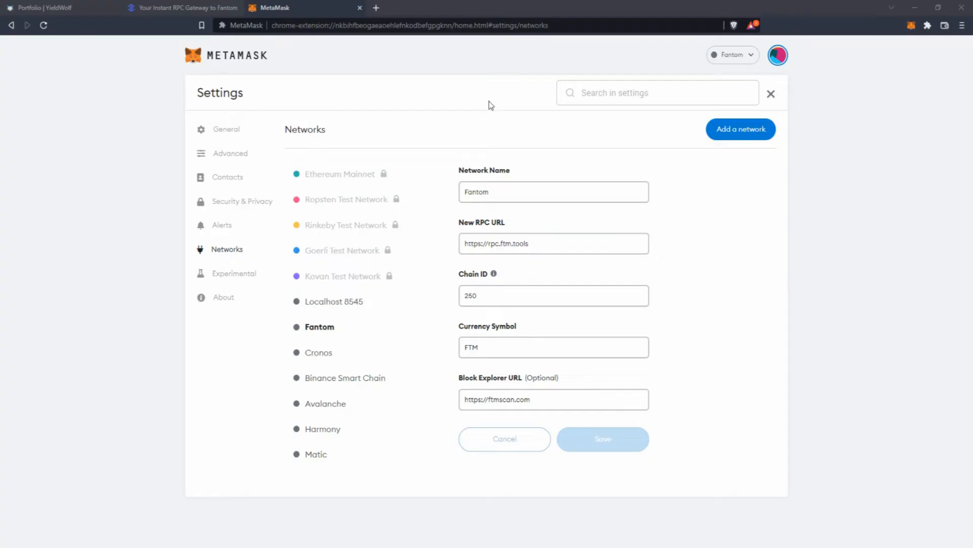
pyautogui.click(182, 7)
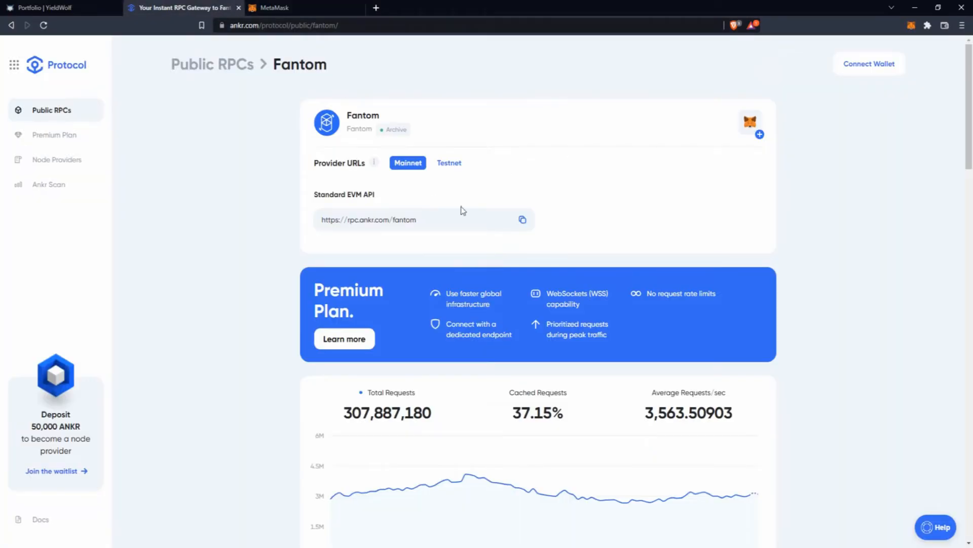
pyautogui.click(304, 7)
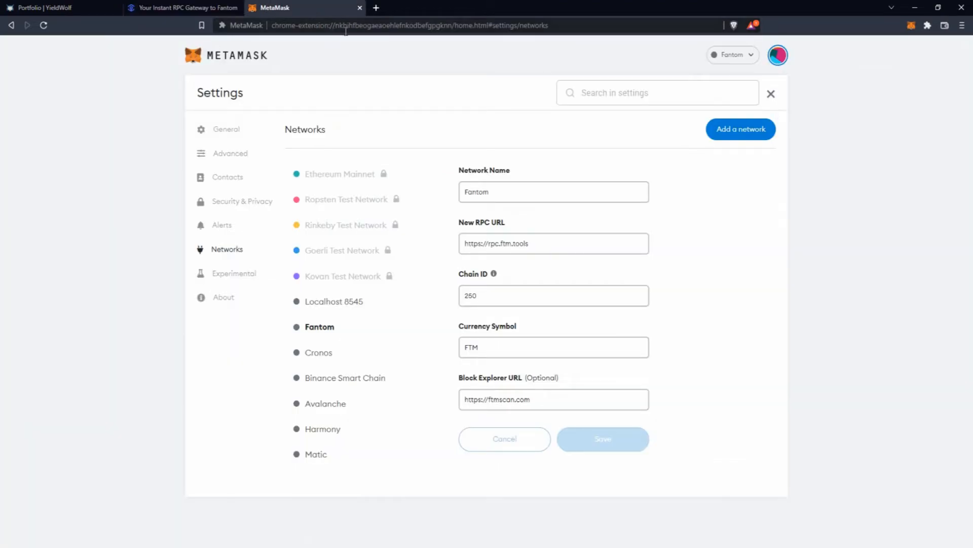
pyautogui.click(553, 242)
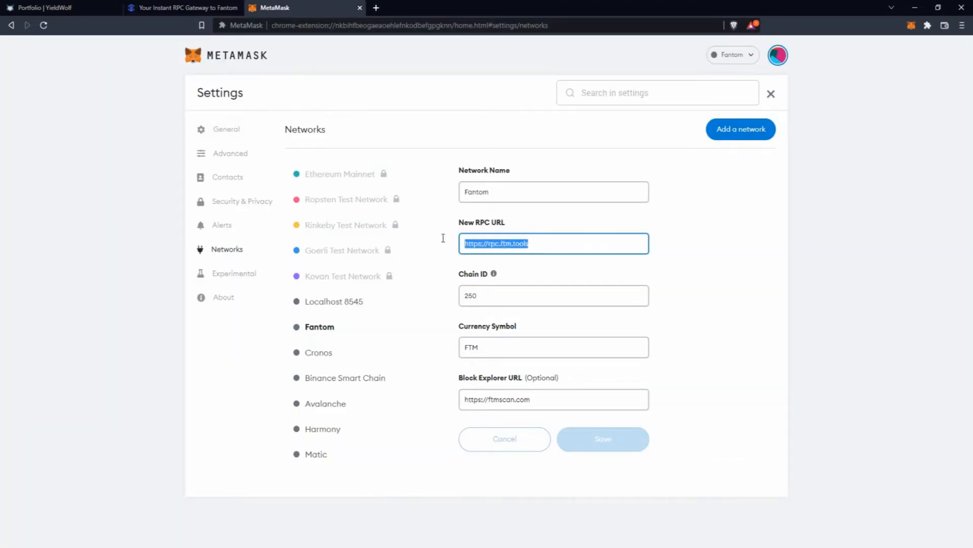
pyautogui.write('https://rpc.ankr.com/fantom')
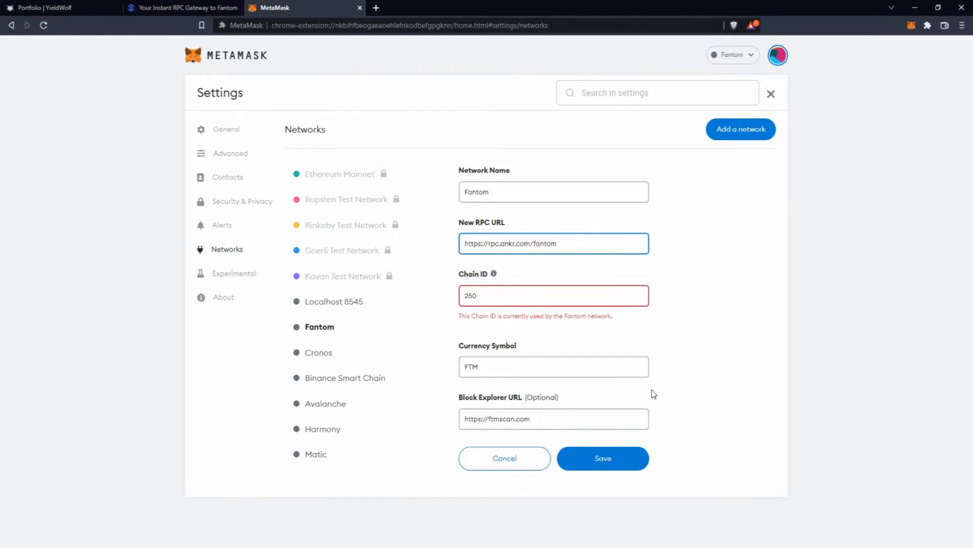
pyautogui.click(601, 457)
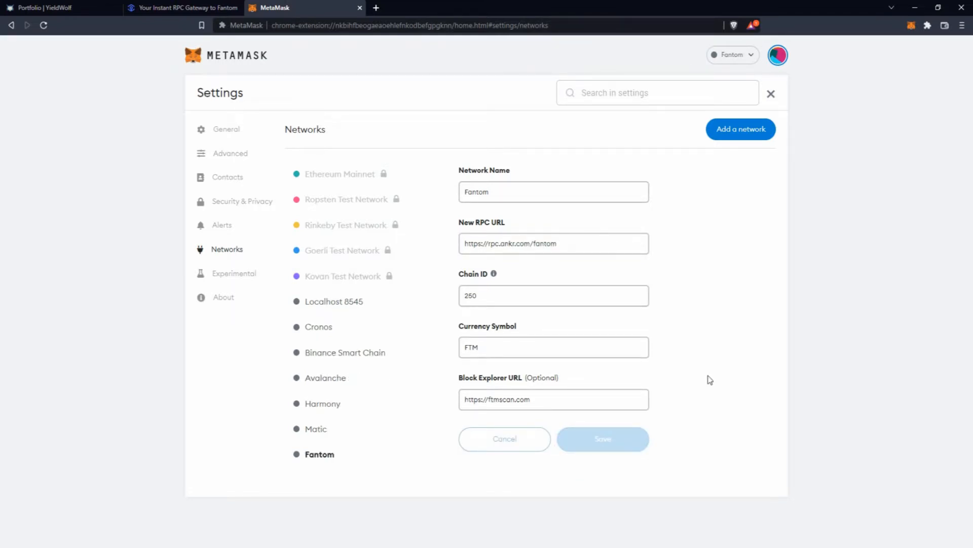
pyautogui.click(181, 7)
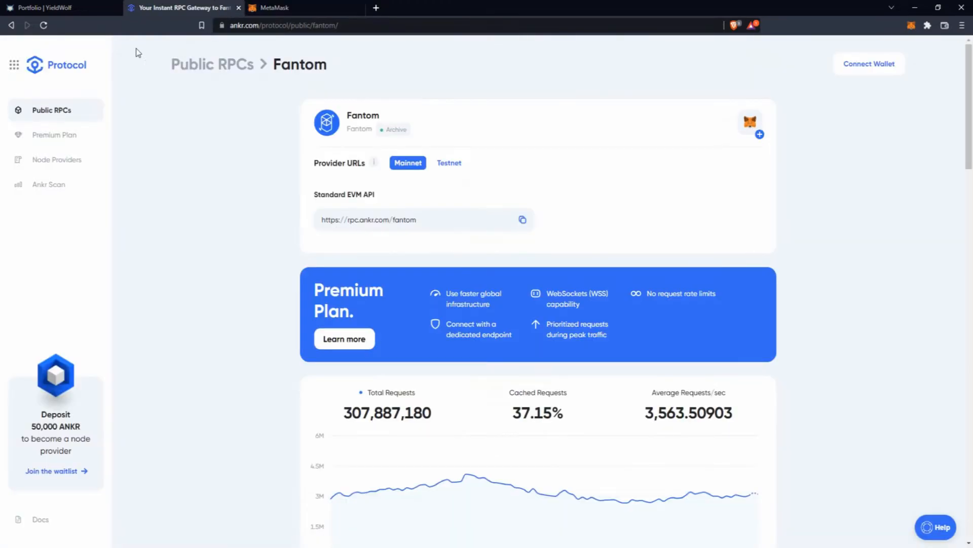
# Step: From Ankr's Public RPCs list, open the Avalanche page and show Avalanche in MetaMask's networks
pyautogui.click(212, 64)
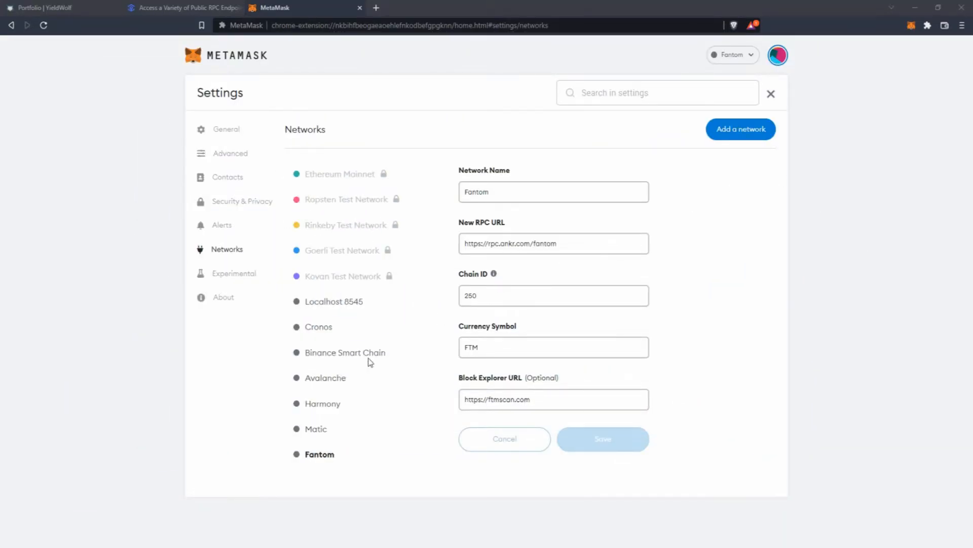
pyautogui.click(183, 7)
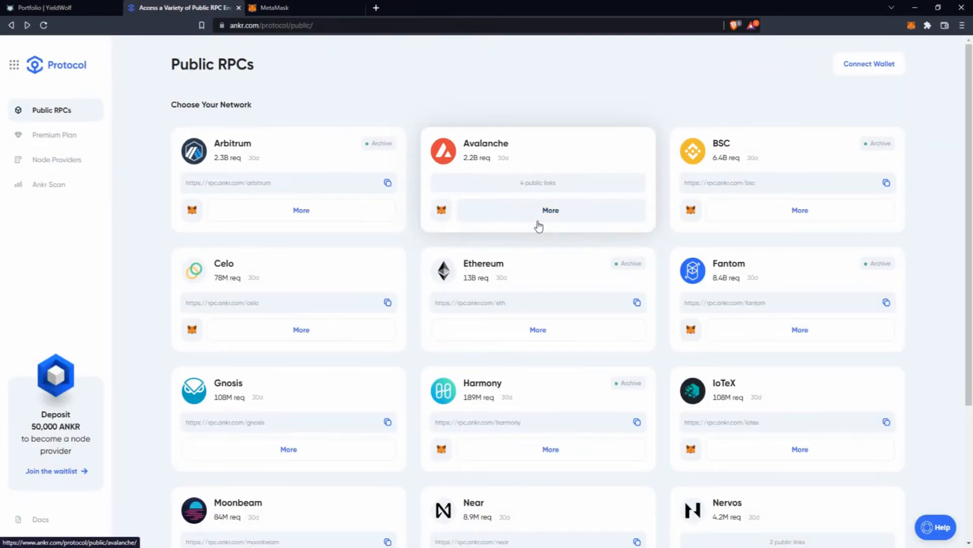
pyautogui.click(550, 210)
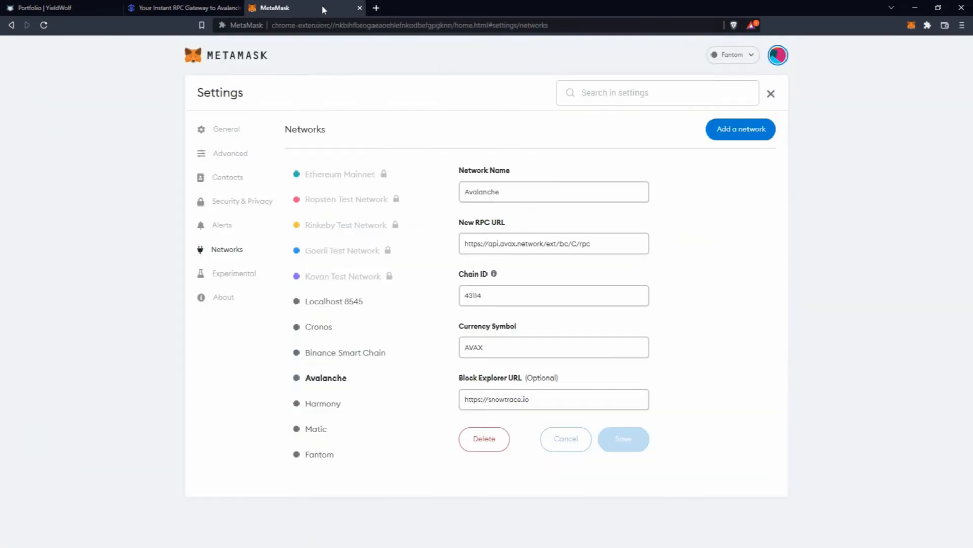
pyautogui.tripleClick(552, 242)
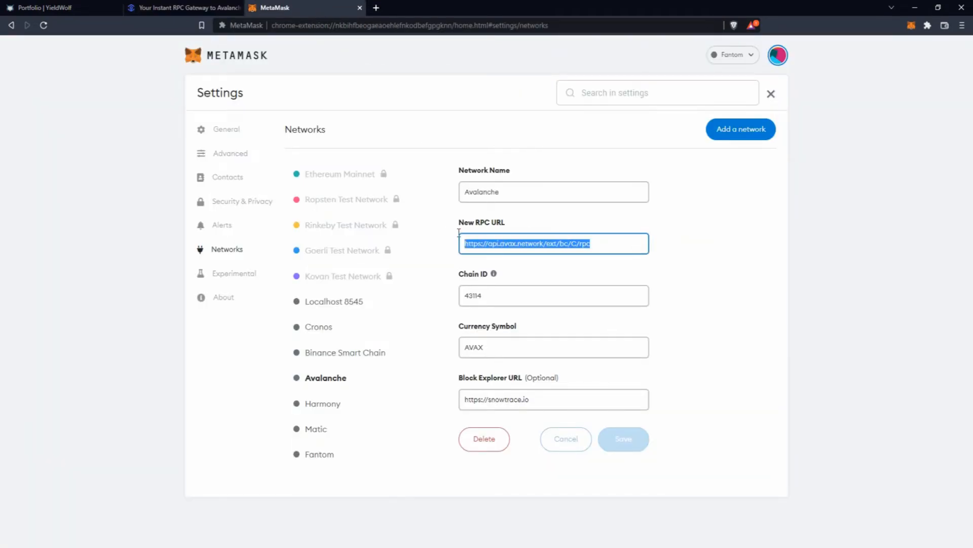
pyautogui.write('https://rpc.ankr.com/avalanche')
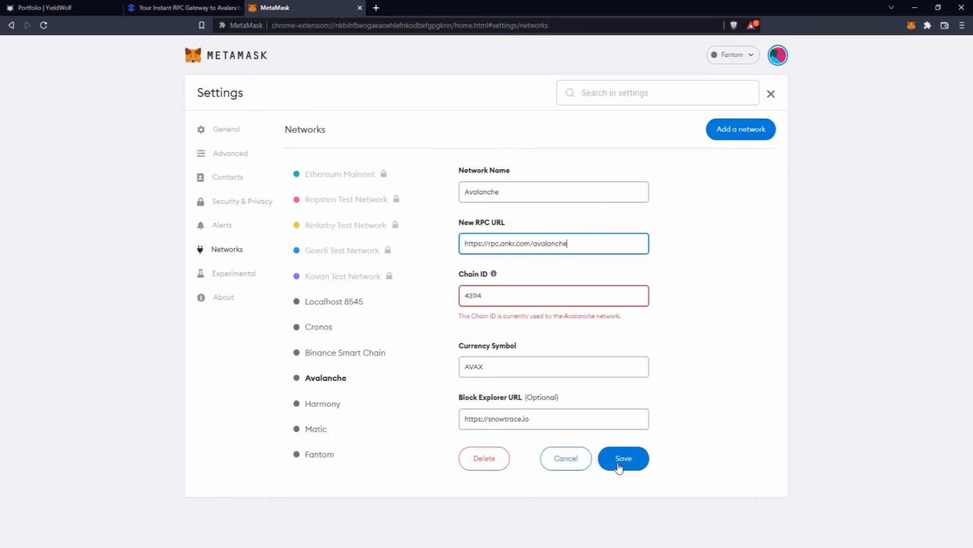
pyautogui.click(622, 457)
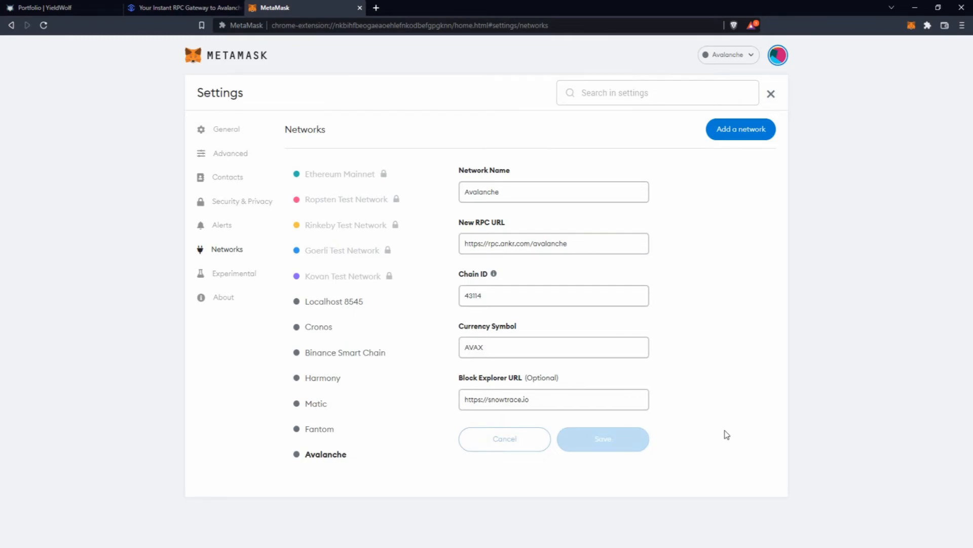
pyautogui.click(56, 7)
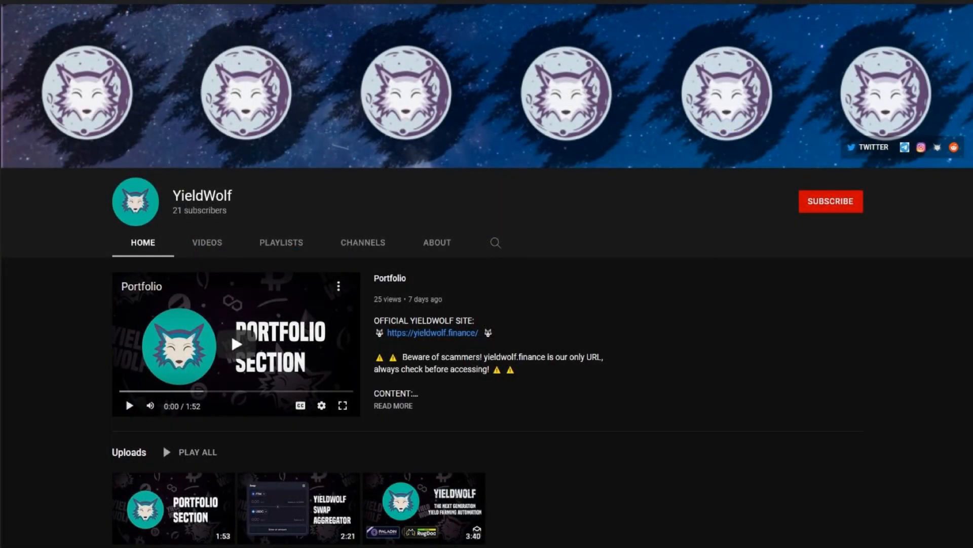